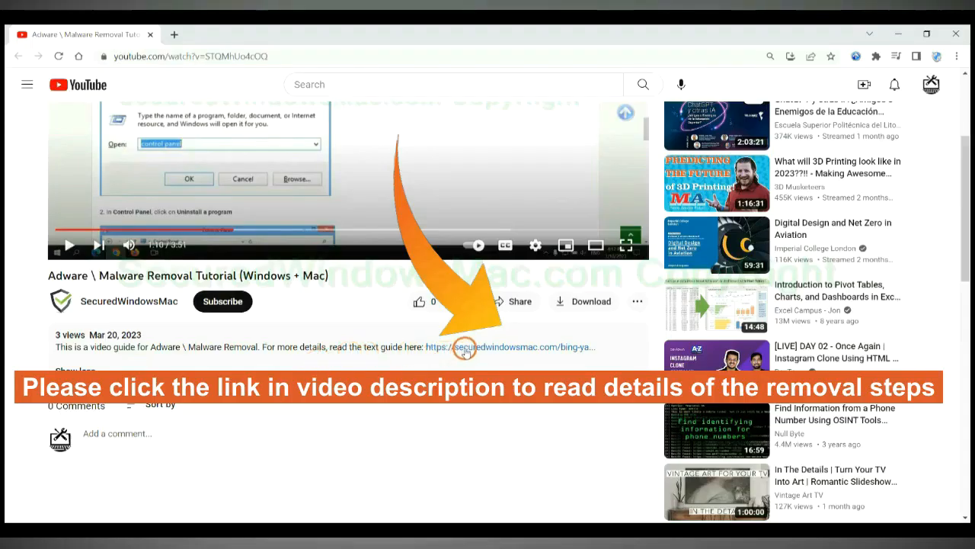
Reach Step 1 of the TYCX removal guide with its Download SpyHunter button
click(505, 348)
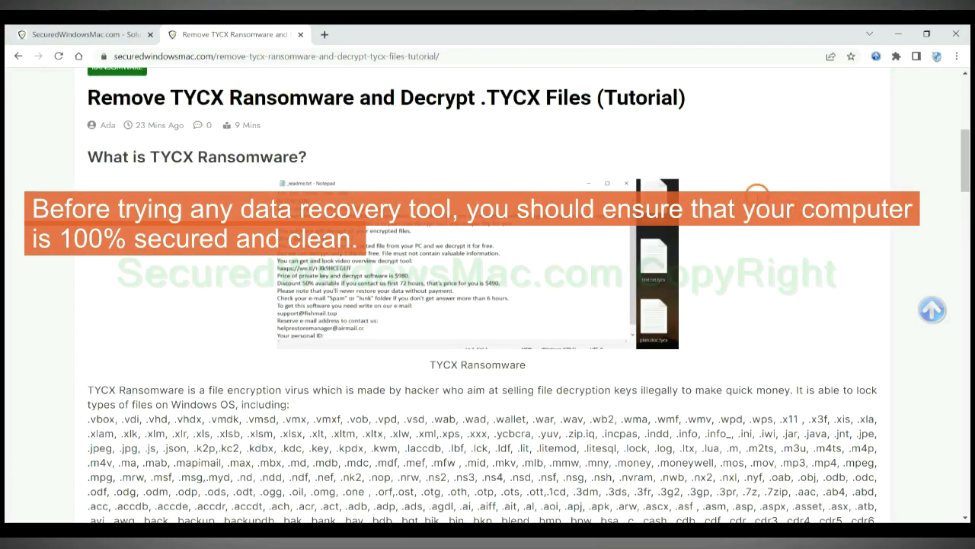
scroll(down, 3)
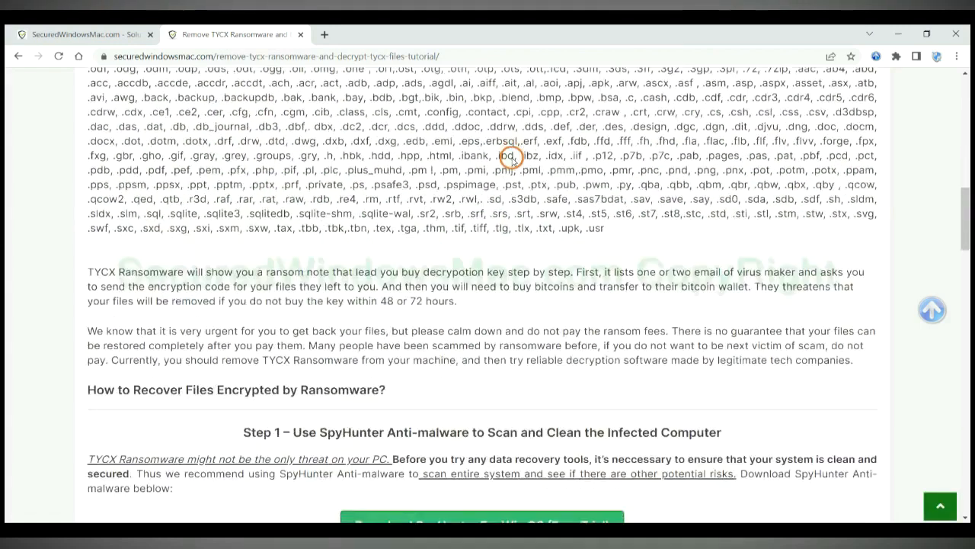
scroll(down, 3)
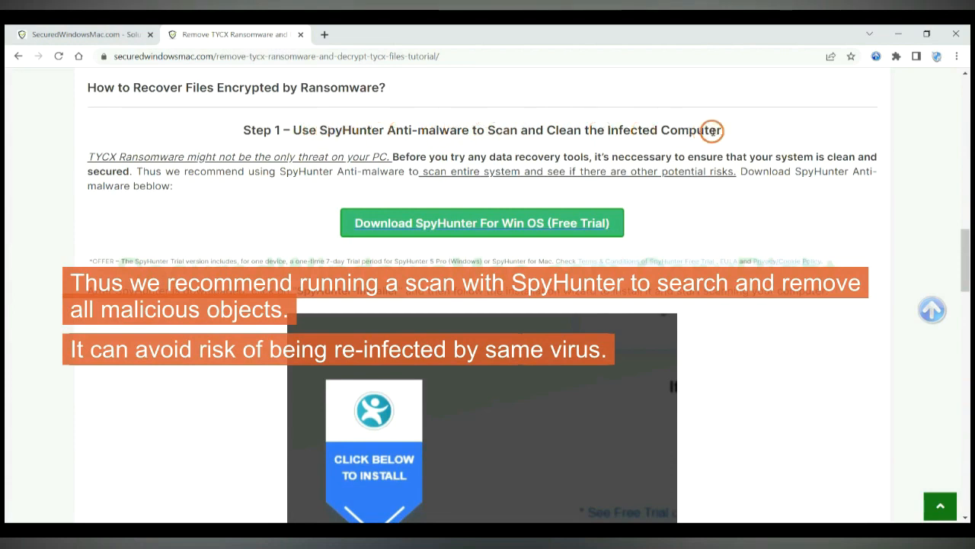
mouse_move(762, 144)
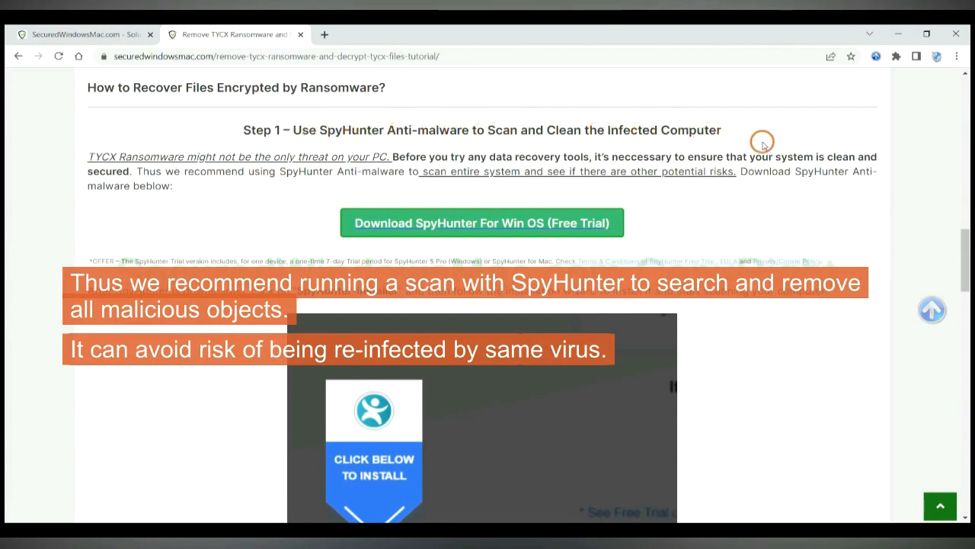
mouse_move(619, 155)
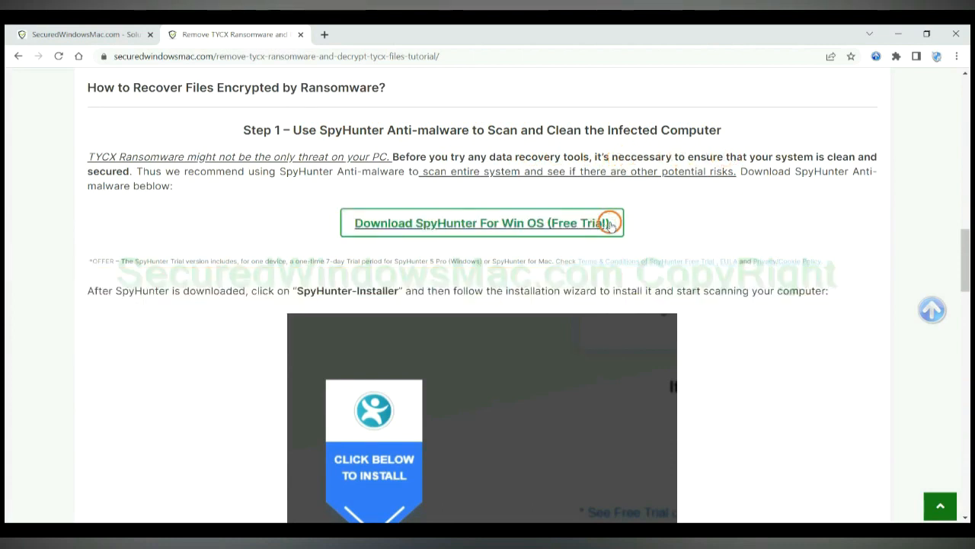
Download and launch SpyHunter for Windows, accepting the EULA to install it
click(481, 222)
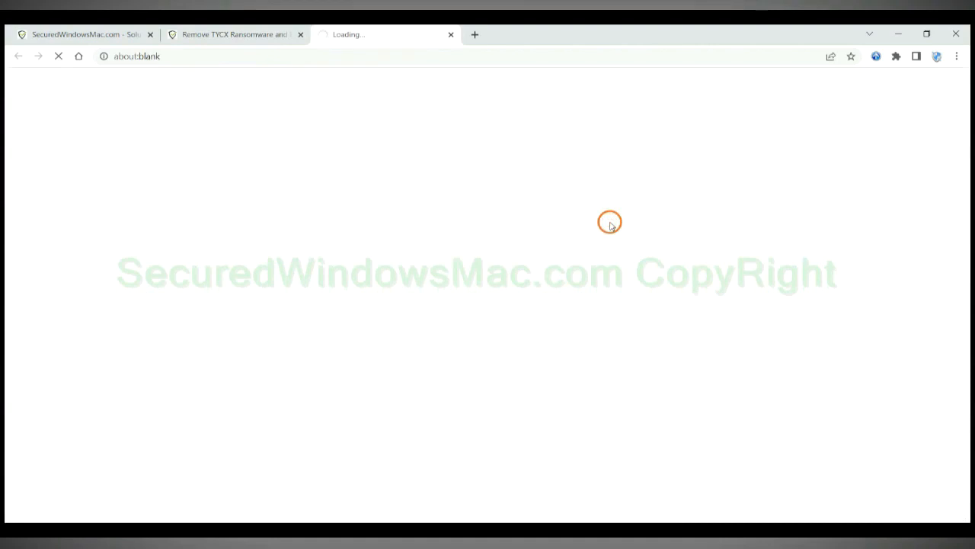
click(481, 223)
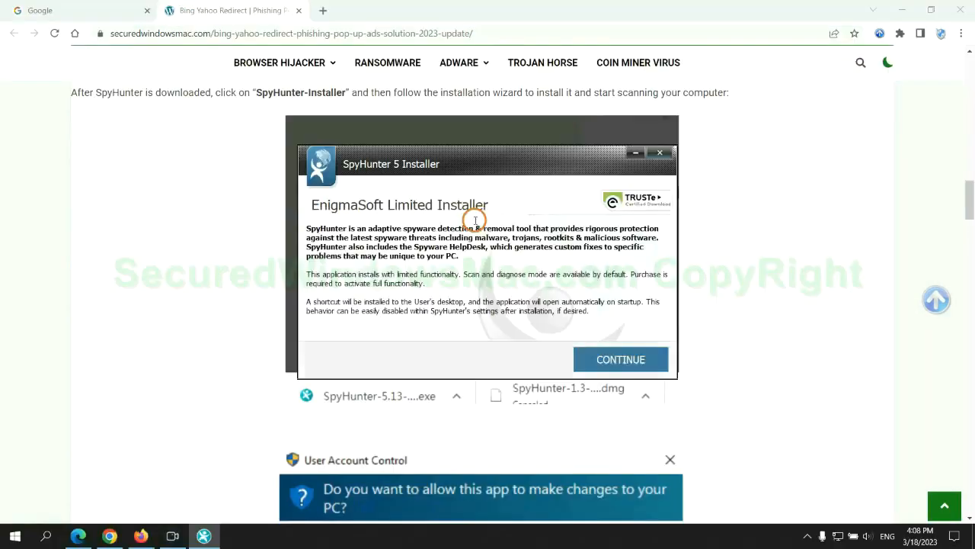
mouse_move(480, 181)
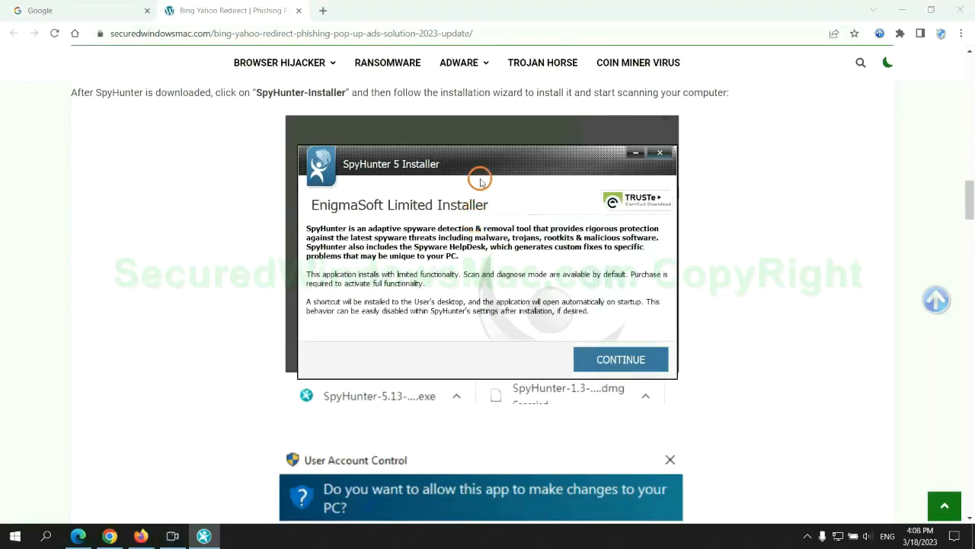
click(620, 359)
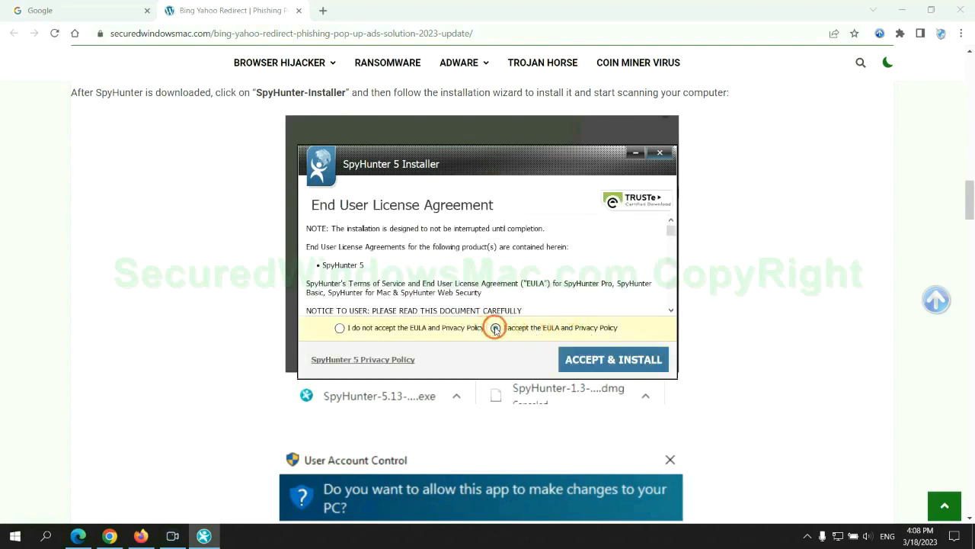
click(613, 359)
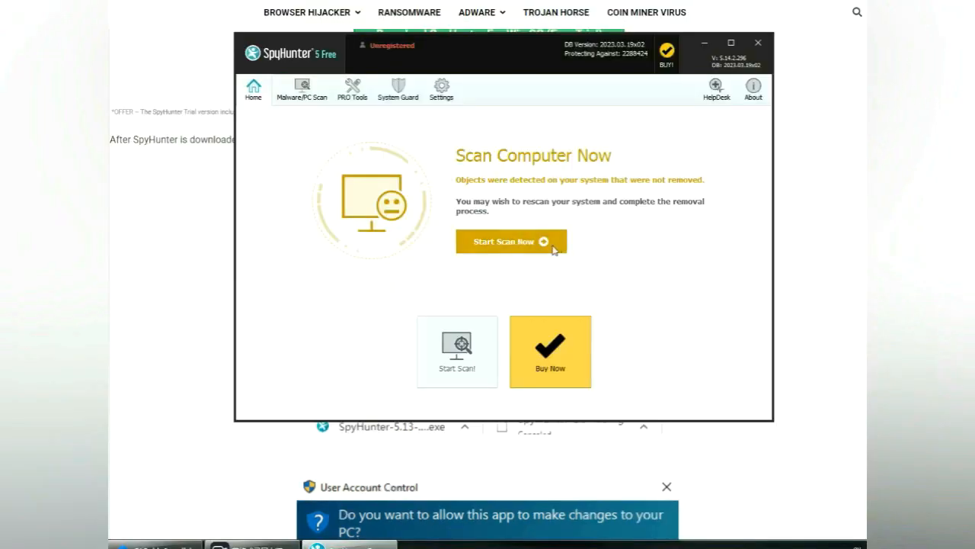
Scan with SpyHunter, proceed past the threat results and choose the 7-day free trial
click(512, 240)
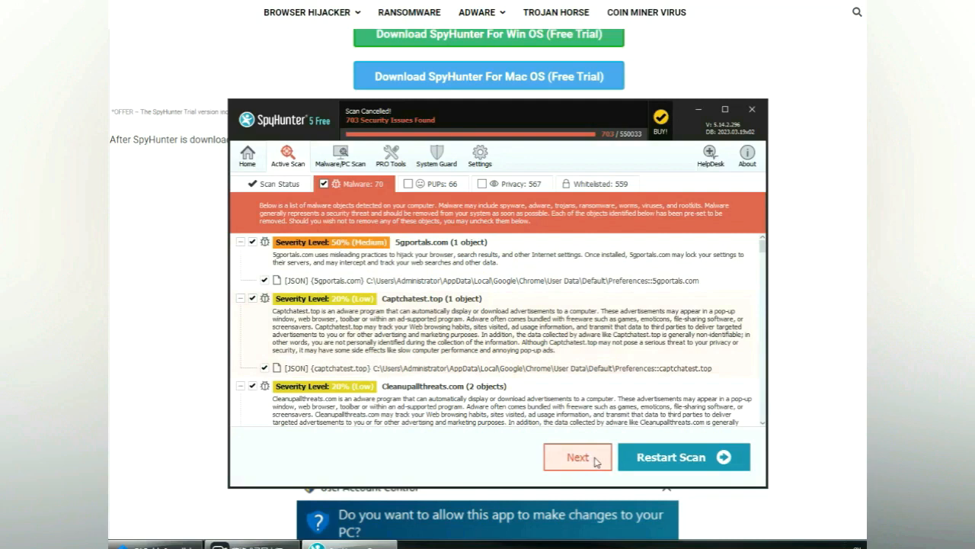
click(578, 457)
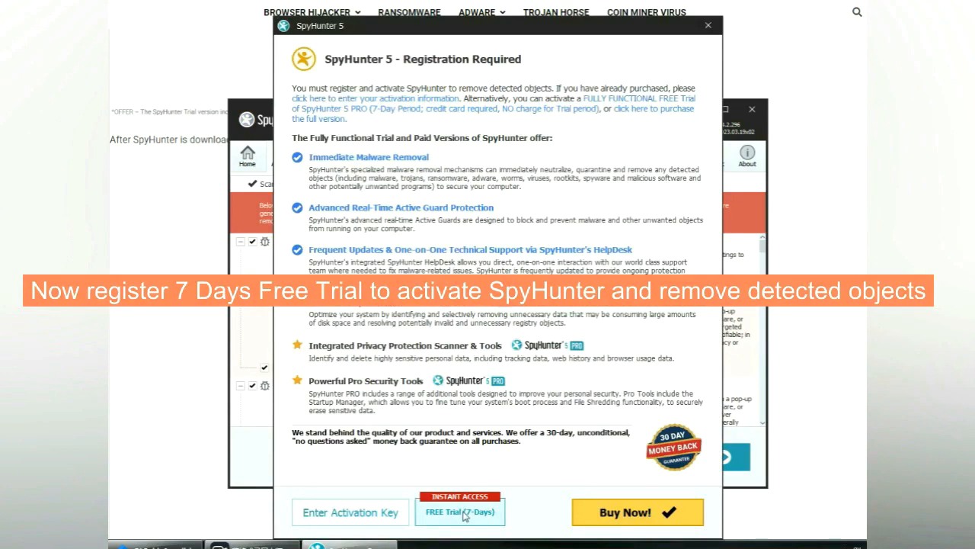
click(460, 512)
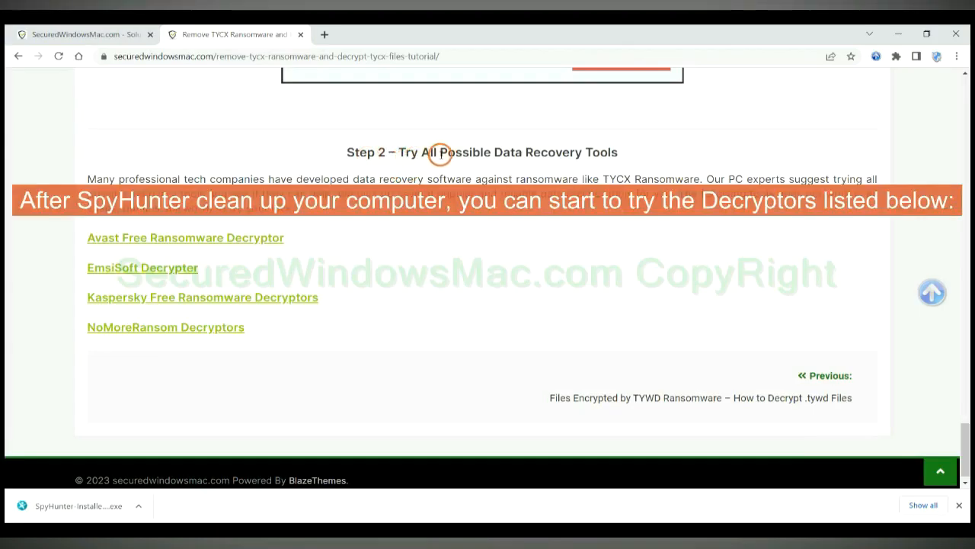
mouse_move(494, 150)
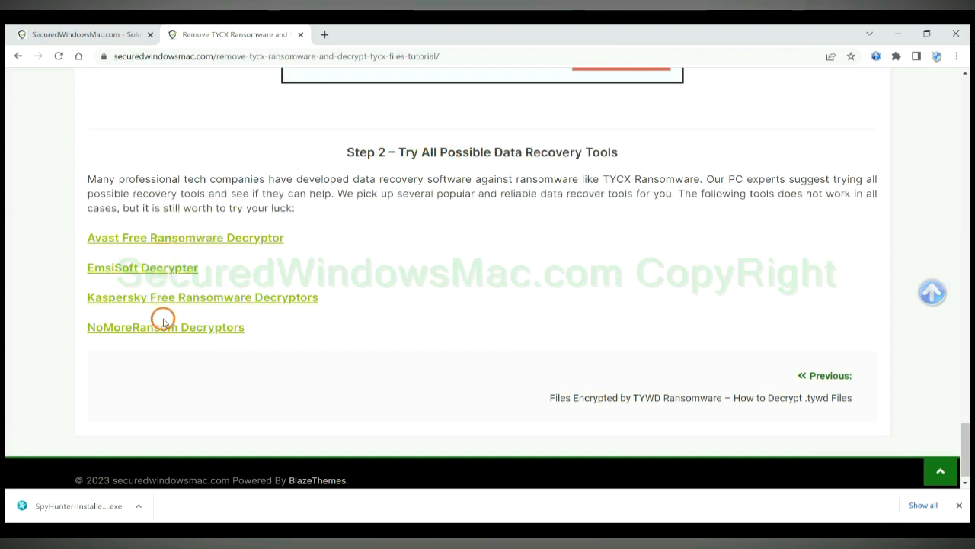
mouse_move(271, 238)
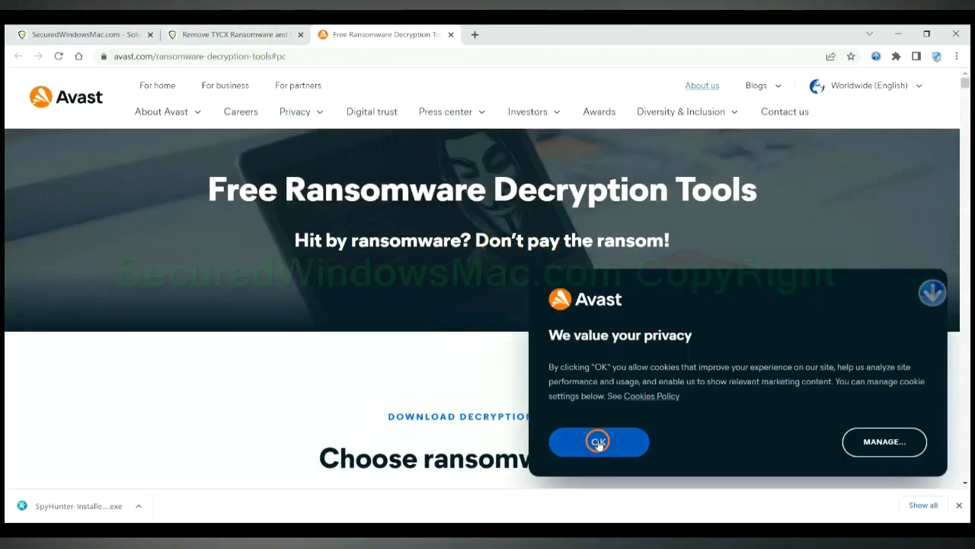
Accept Avast's cookies and browse the Avast and Emsisoft decryptor lists
click(597, 442)
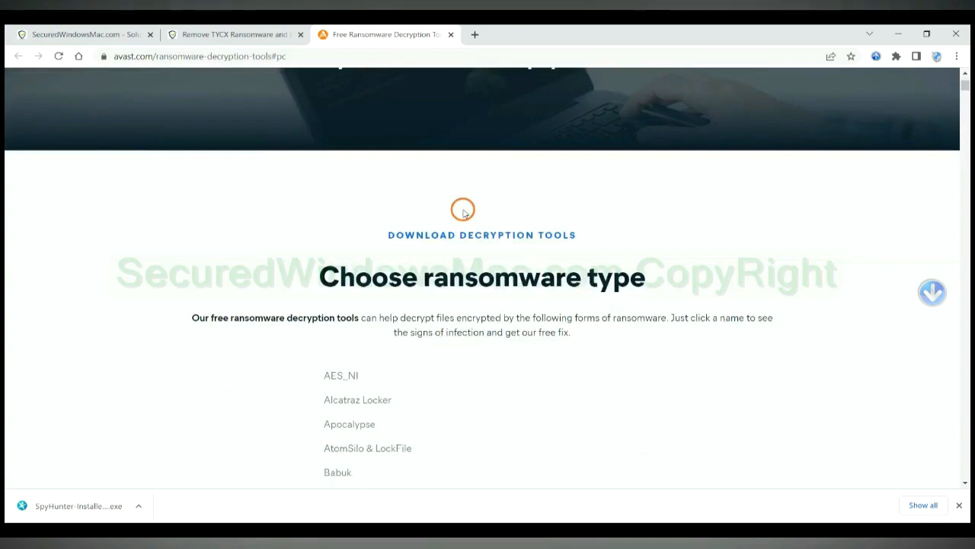
scroll(down, 3)
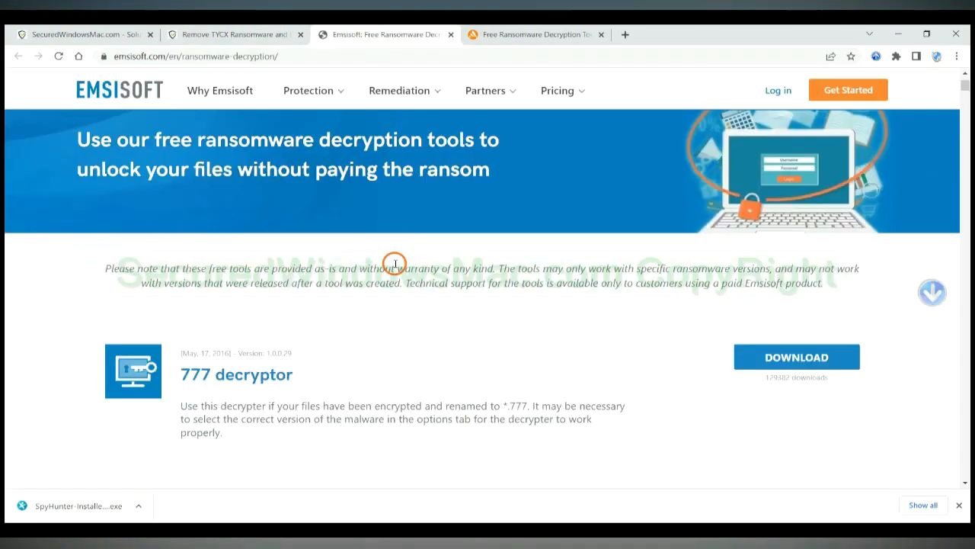
scroll(up, 3)
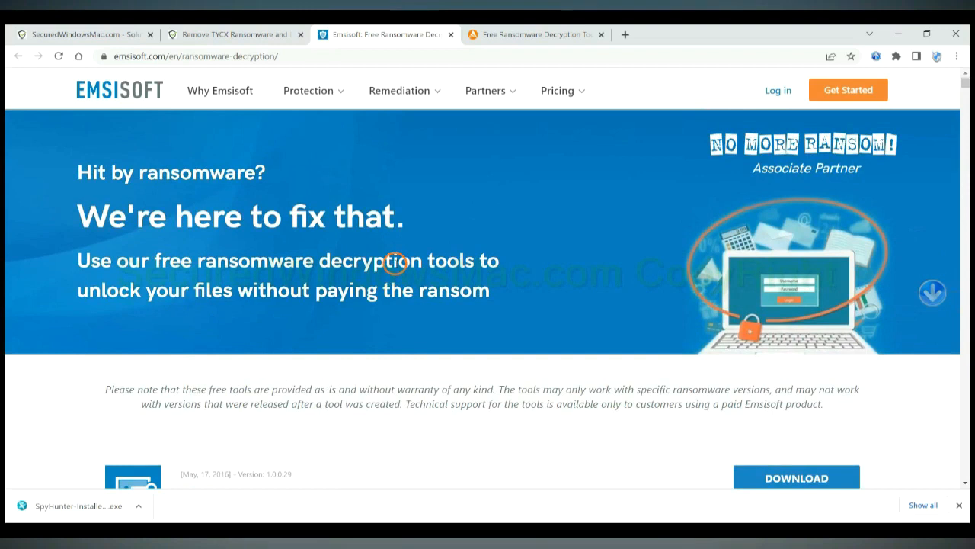
scroll(down, 3)
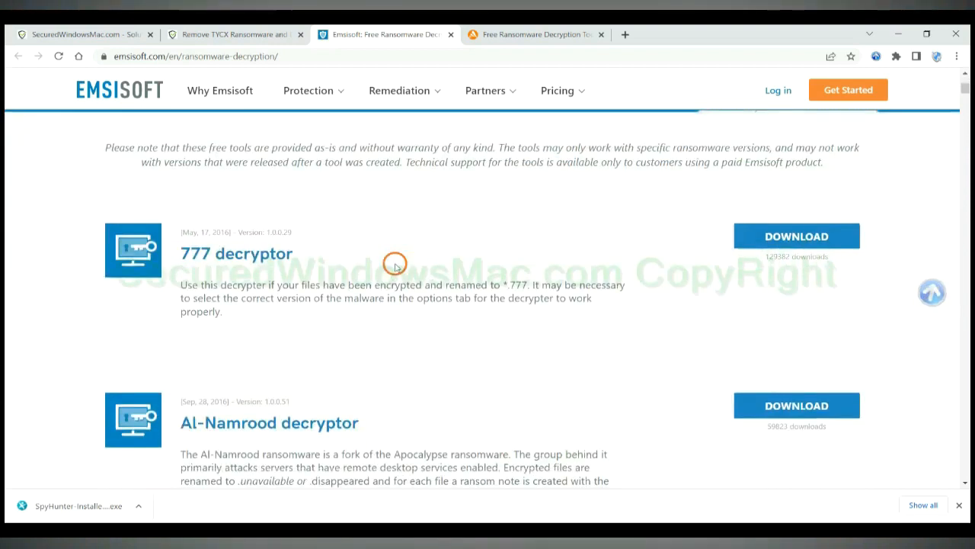
scroll(down, 3)
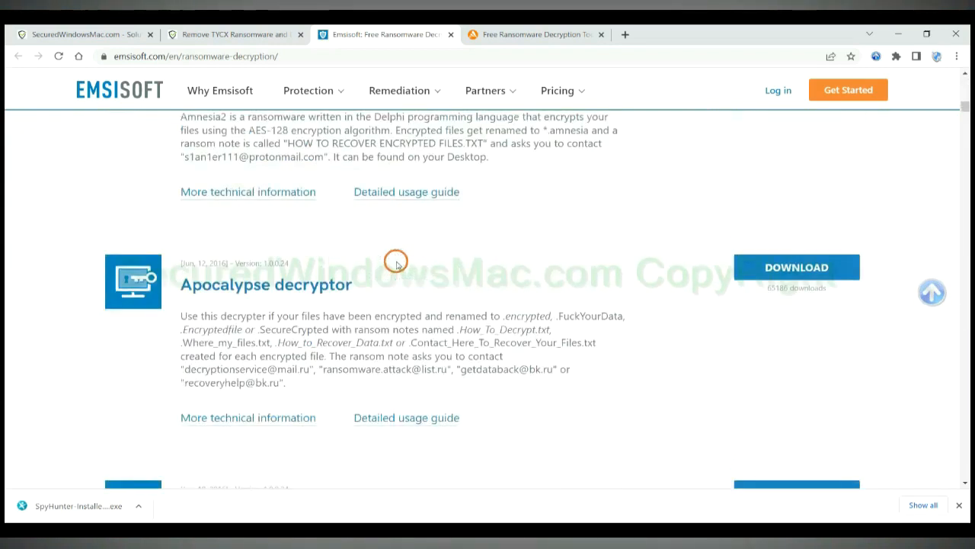
click(533, 33)
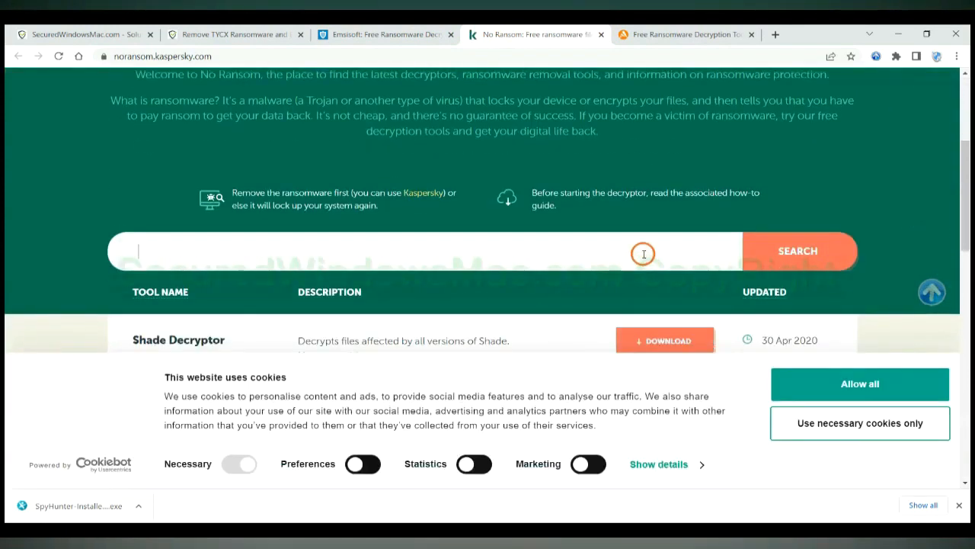
Search No Ransom for 'djvu', then go to the NoMoreRansom Decryptors link from the guide
text(djvu)
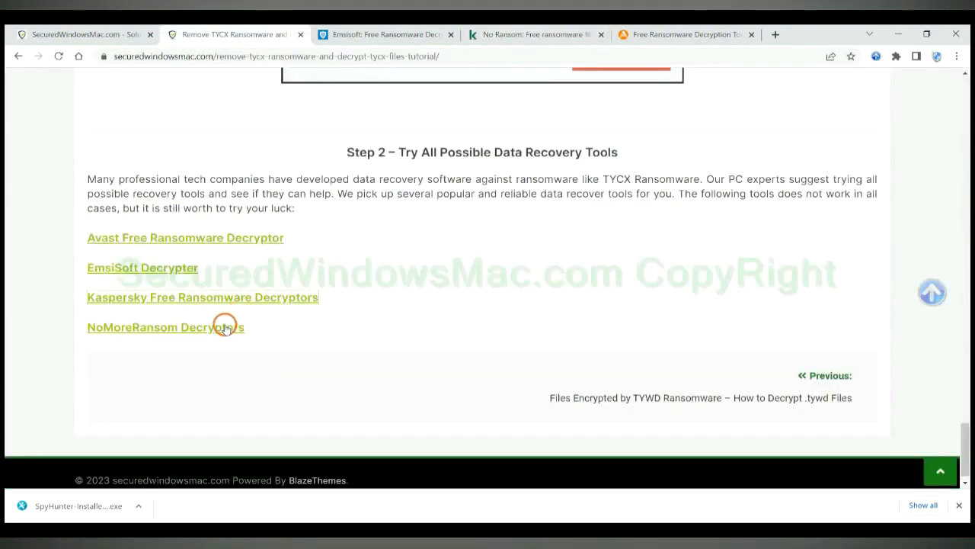
click(164, 326)
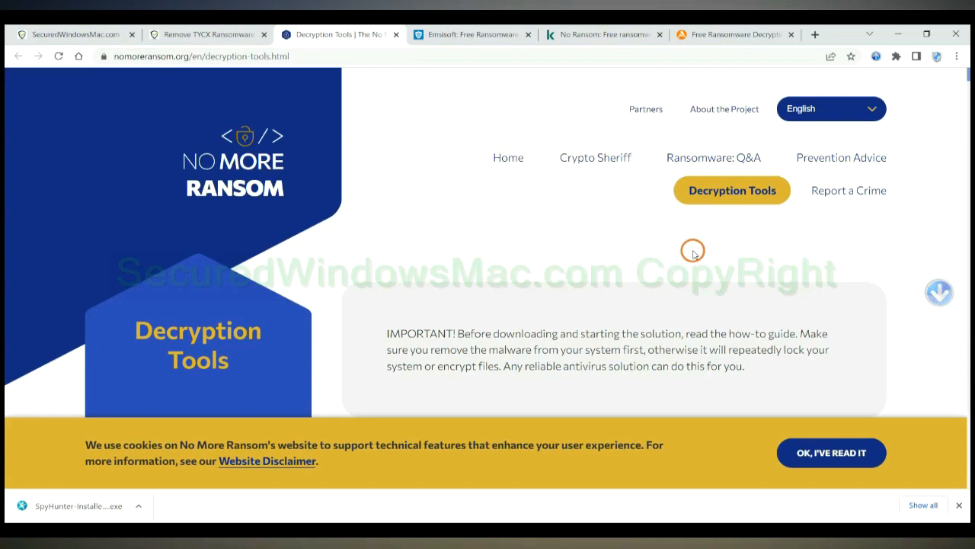
Browse the Decryption Tools list and begin a Quick Search with 'st'
scroll(down, 3)
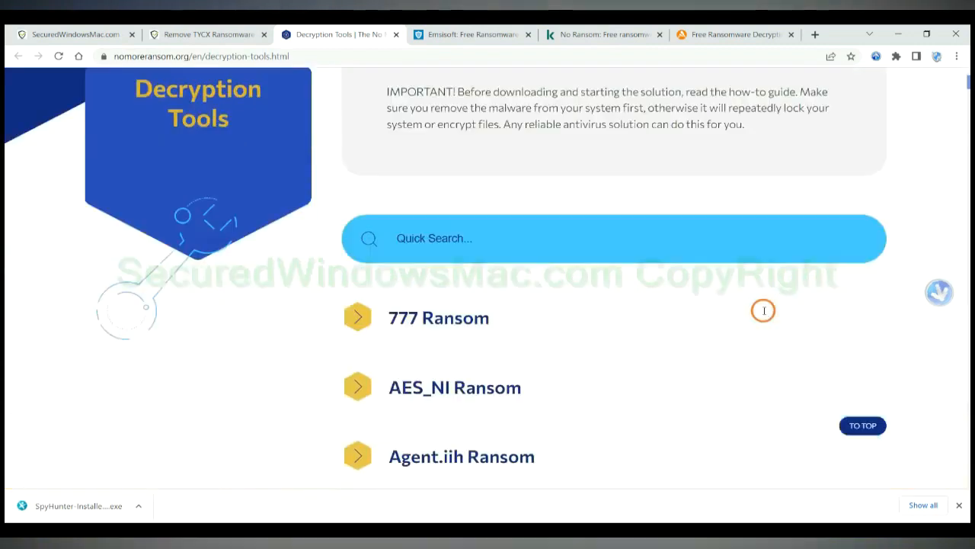
scroll(down, 3)
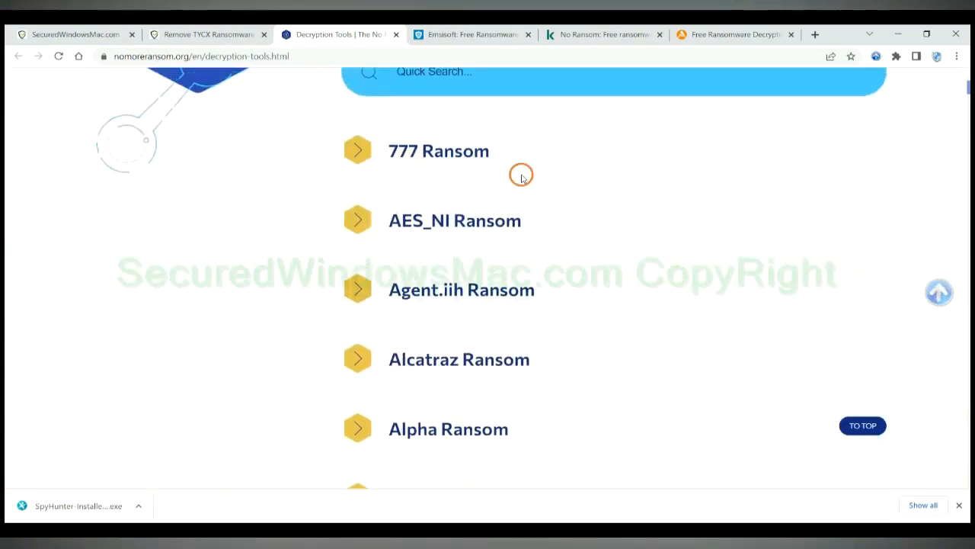
click(534, 178)
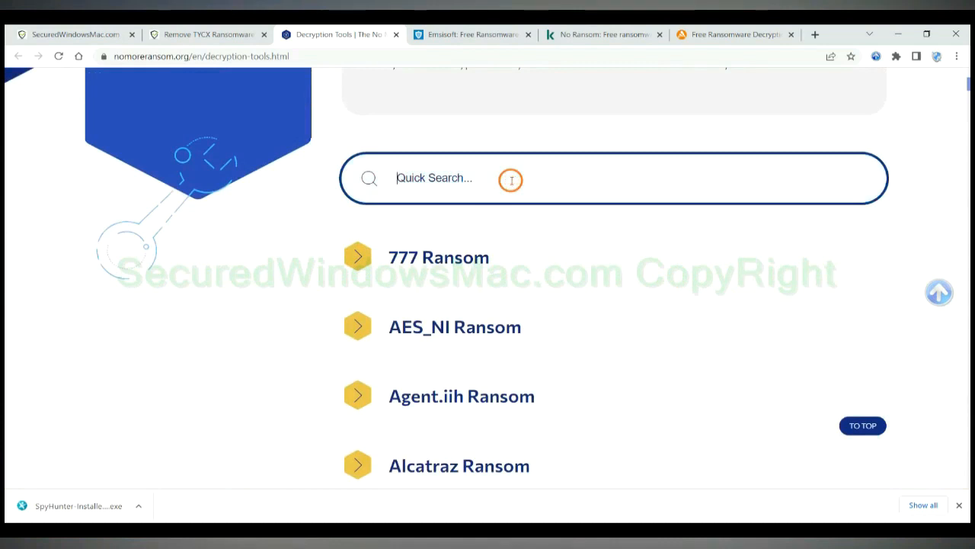
text(st)
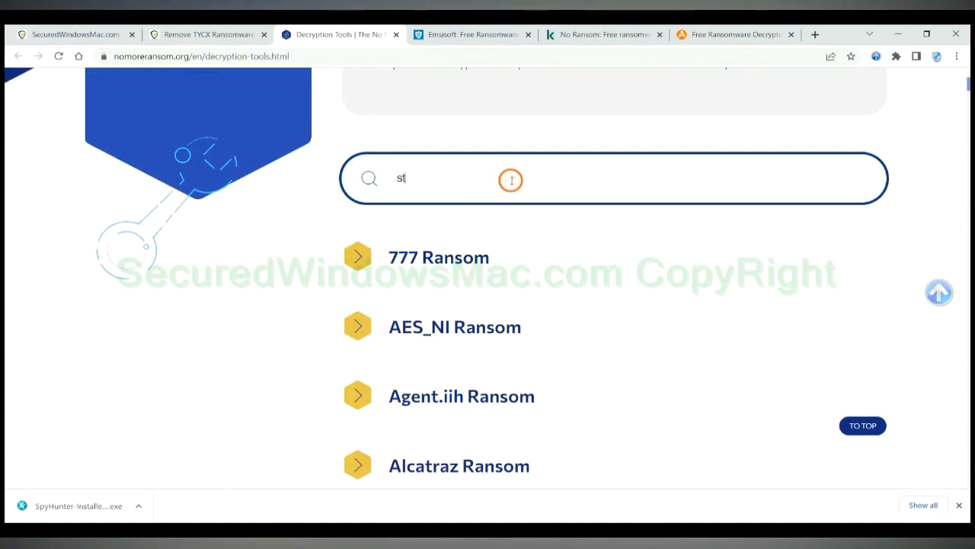